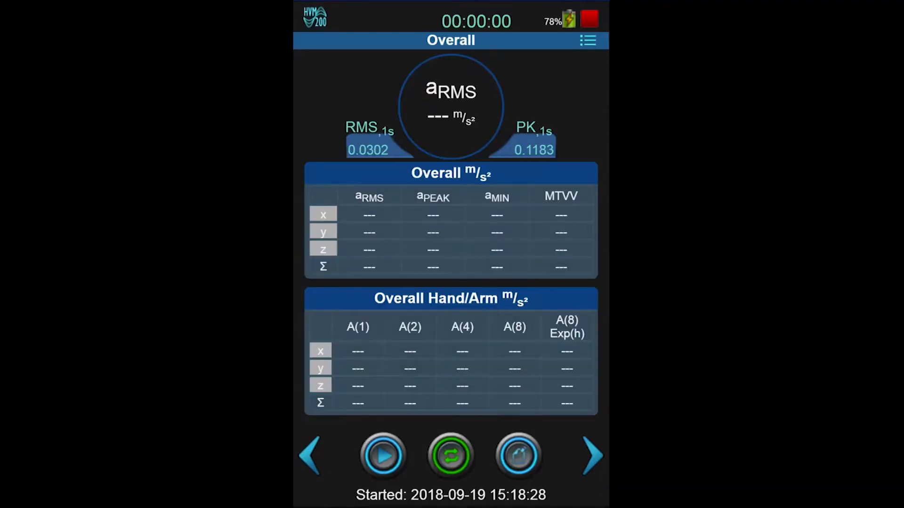
Show the saved sensor list from the meter's Sensor settings page.
{"action": "left_click", "coordinate": [587, 41]}
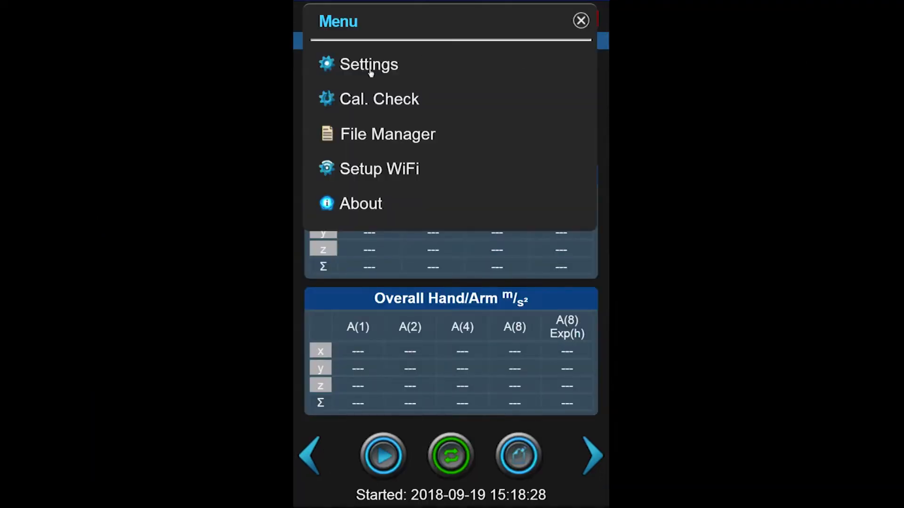
{"action": "left_click", "coordinate": [368, 64]}
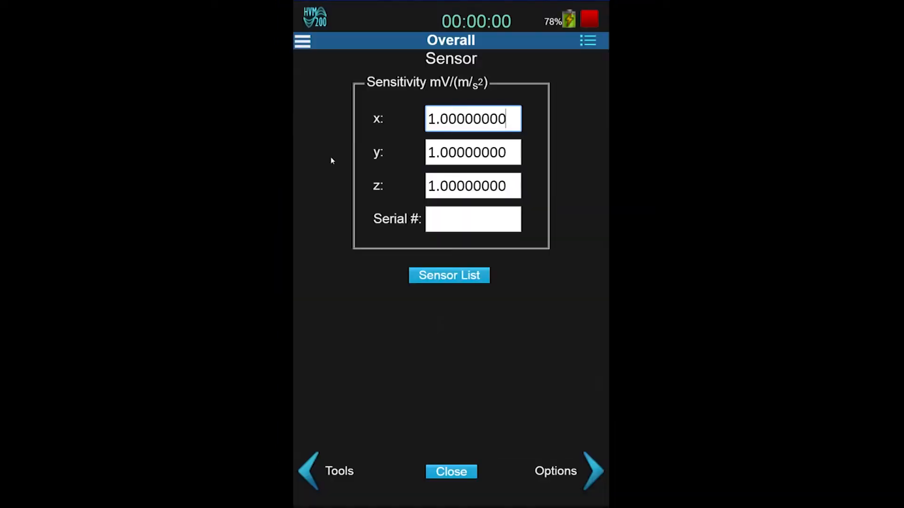
{"action": "left_click", "coordinate": [448, 274]}
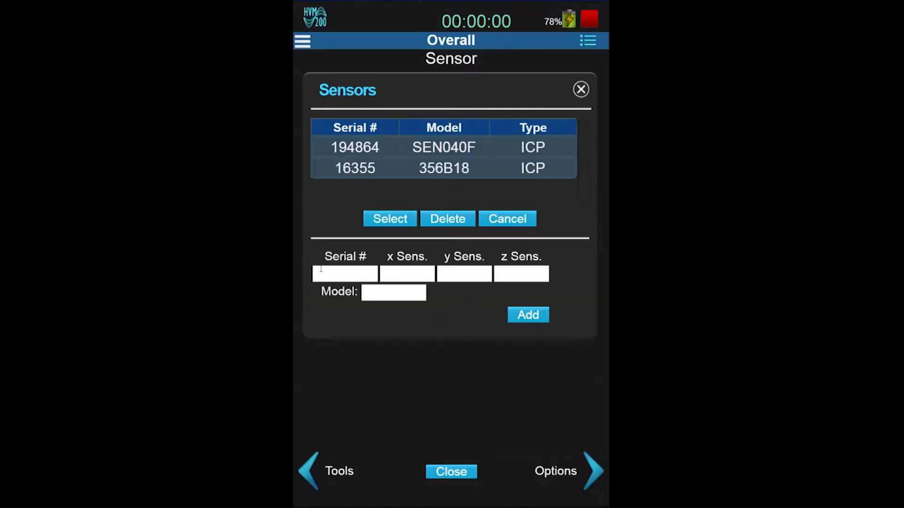
Add sensor serial P245957, model SEN040F, with x/y/z sensitivities, select it and close the list.
{"action": "left_click", "coordinate": [345, 273]}
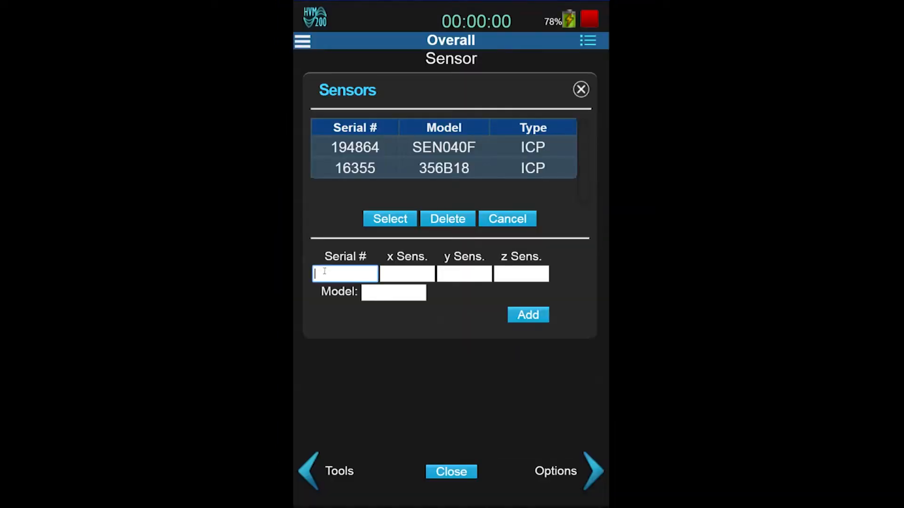
{"action": "type", "text": "P245957"}
{"action": "left_click", "coordinate": [393, 293]}
{"action": "type", "text": "SEN0"}
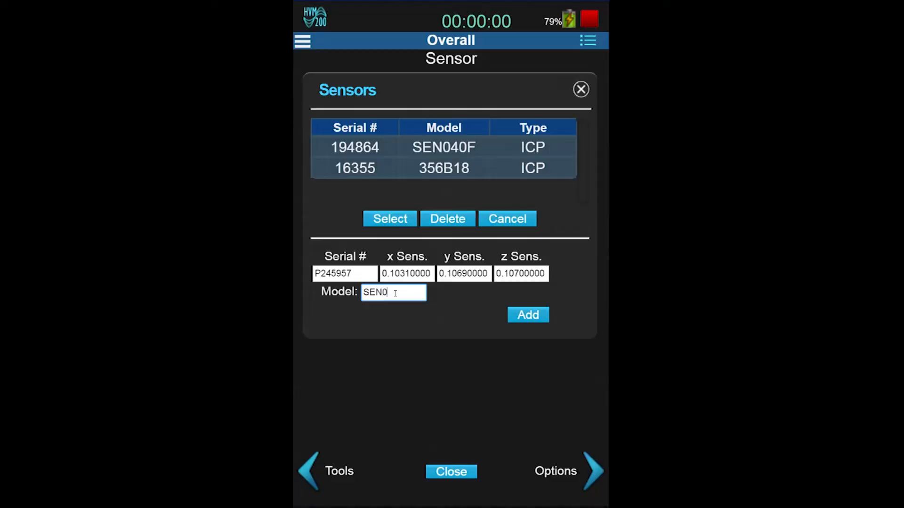
{"action": "type", "text": "40F"}
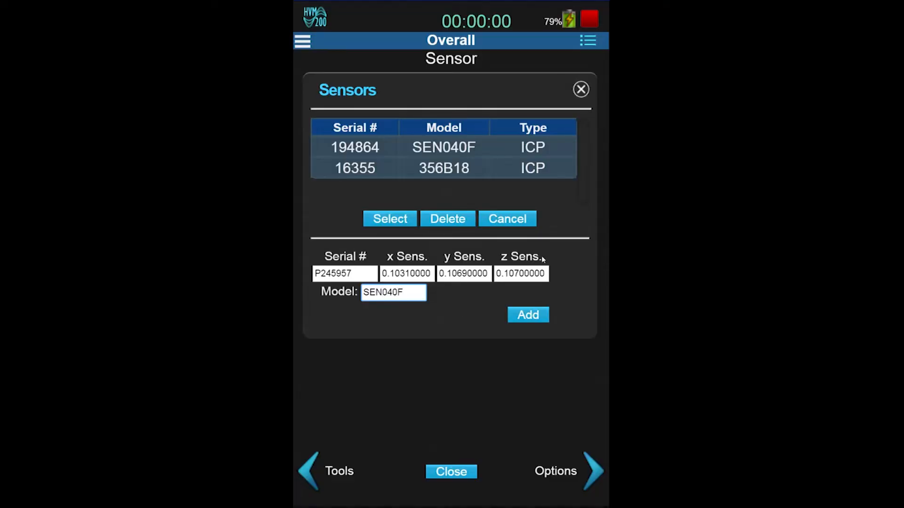
{"action": "left_click", "coordinate": [527, 314]}
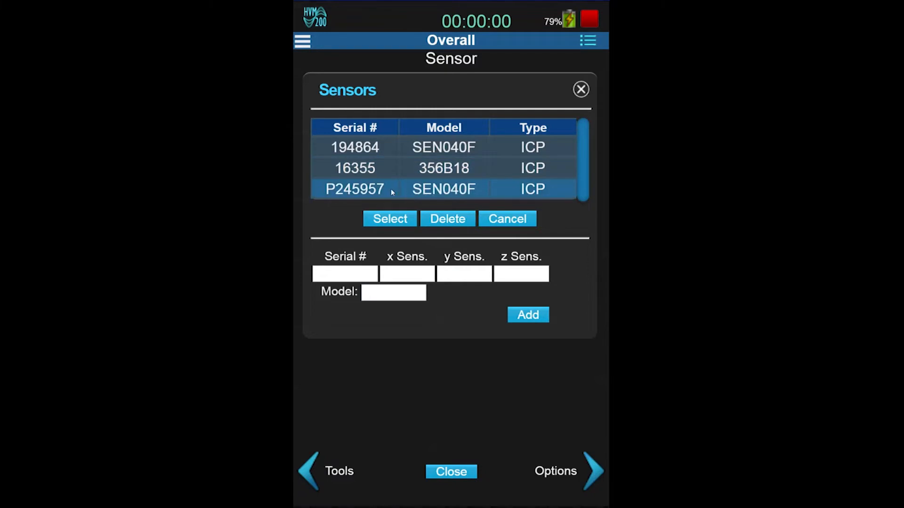
{"action": "left_click", "coordinate": [390, 219]}
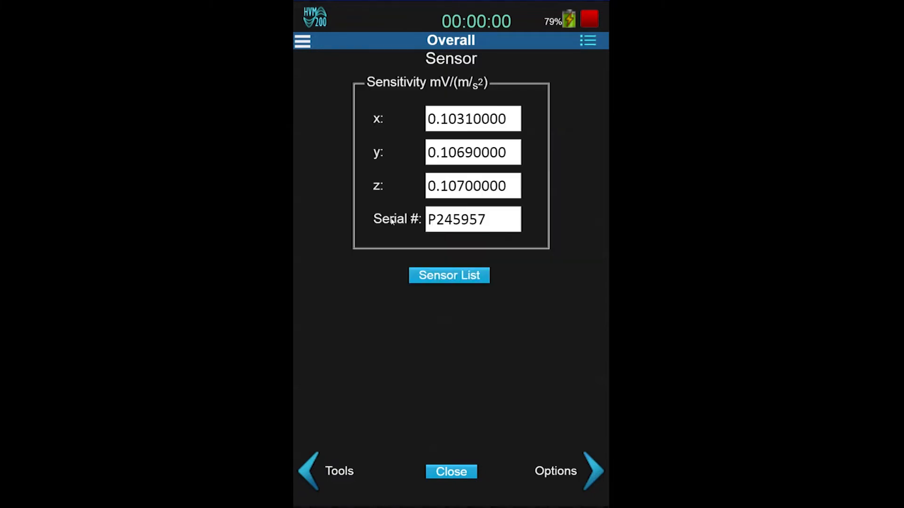
{"action": "left_click", "coordinate": [451, 472]}
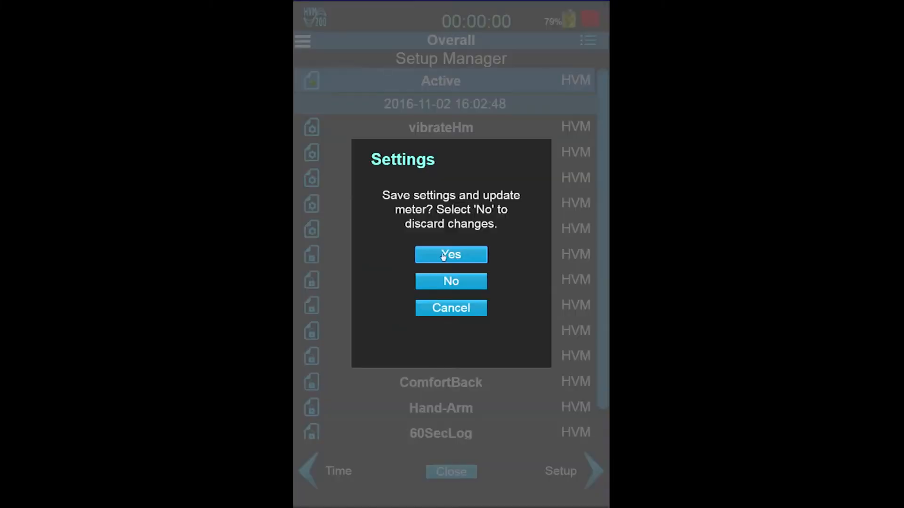
Confirm Yes to save the settings and update the meter.
{"action": "left_click", "coordinate": [449, 255]}
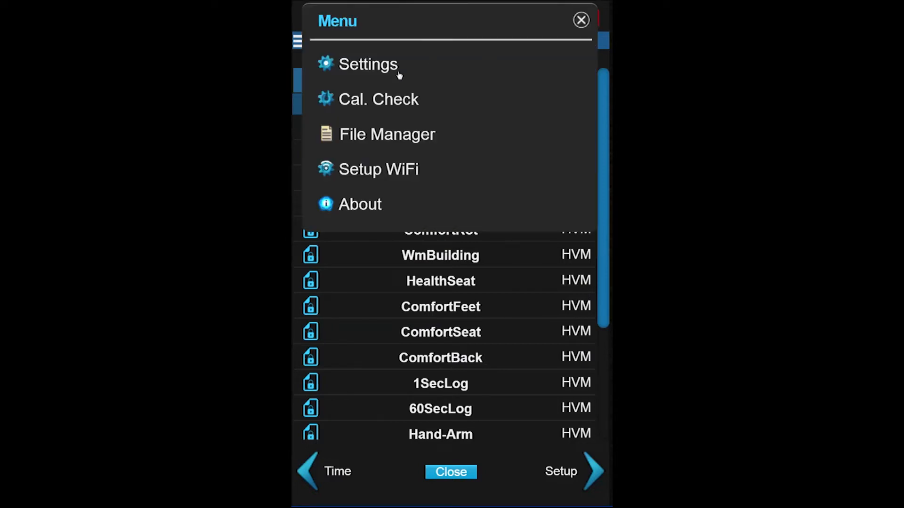
In Cal. Check, set the 9.80 m/s² reference to calculate x, y, z sensitivities.
{"action": "left_click", "coordinate": [378, 99]}
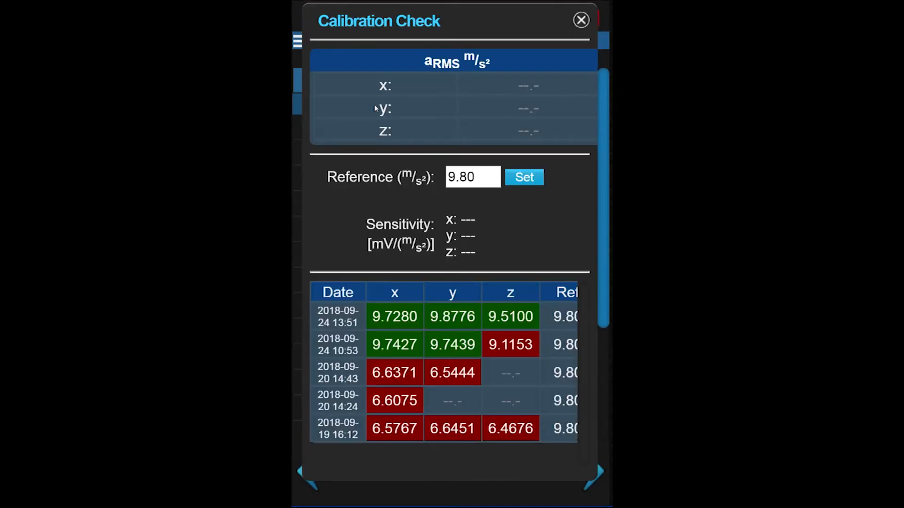
{"action": "left_click", "coordinate": [523, 177]}
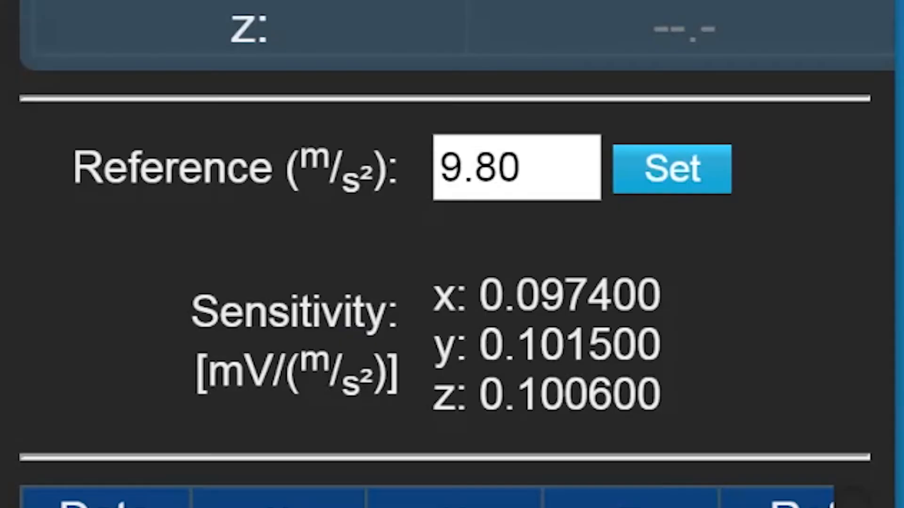
{"action": "mouse_move", "coordinate": [441, 354]}
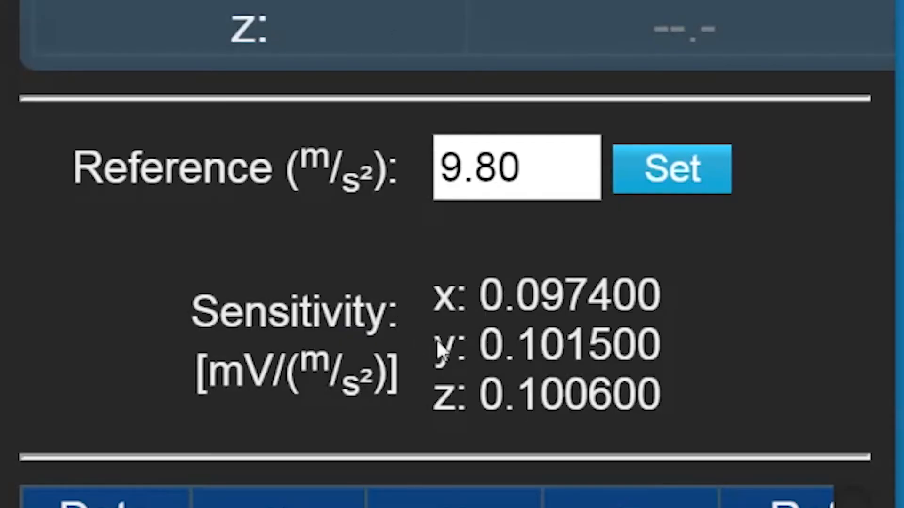